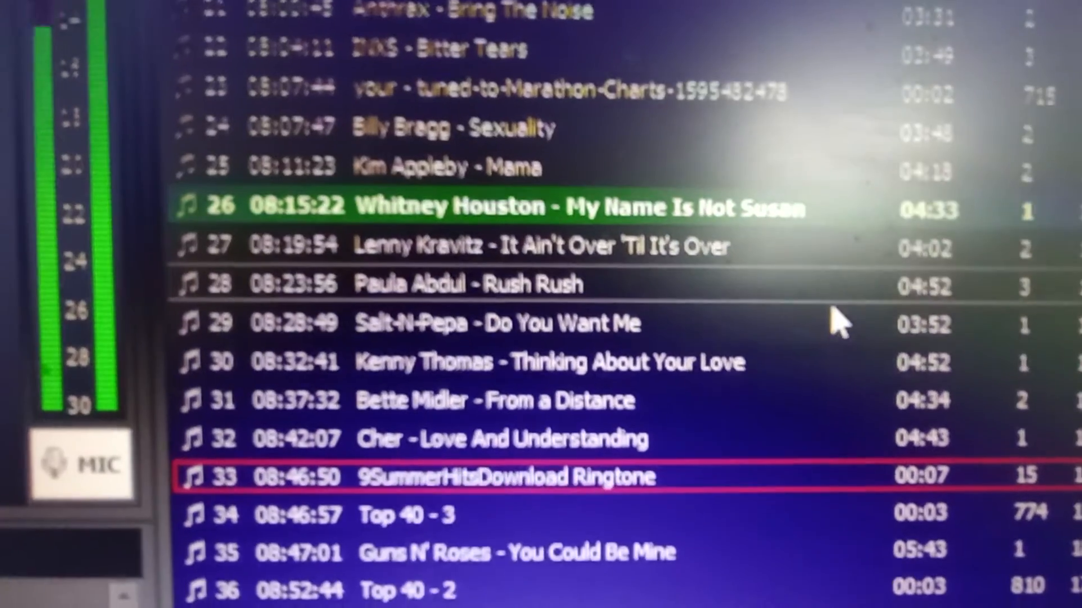
scroll(down, 3)
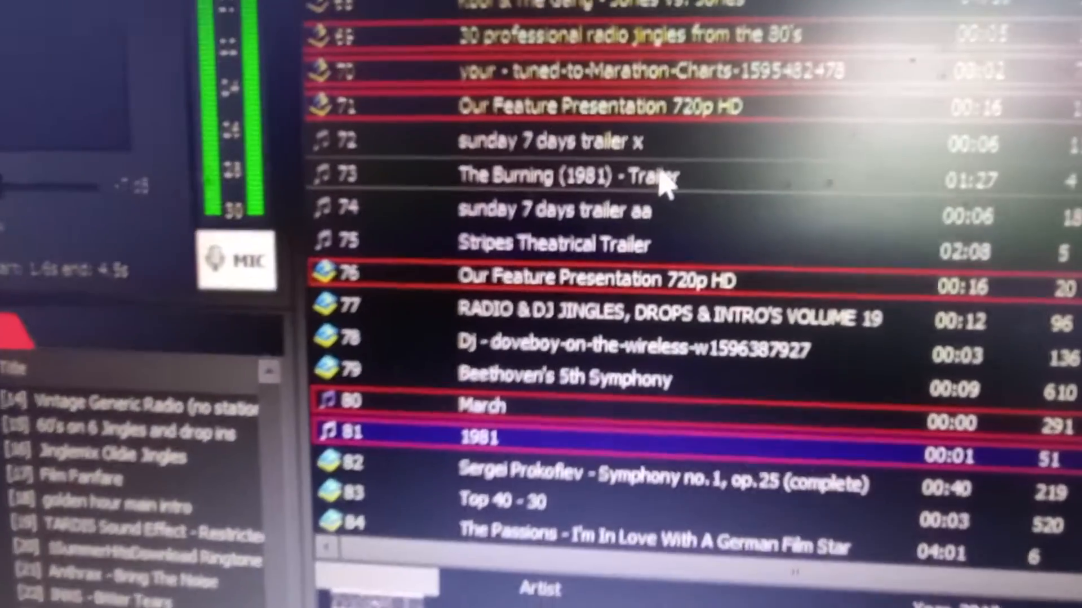
scroll(up, 3)
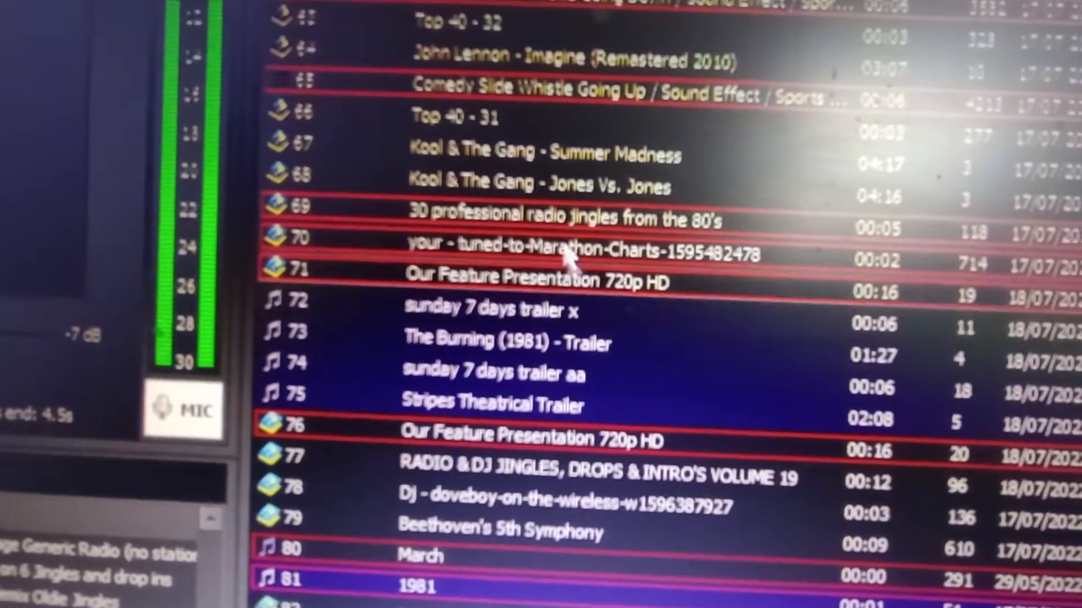
scroll(down, 3)
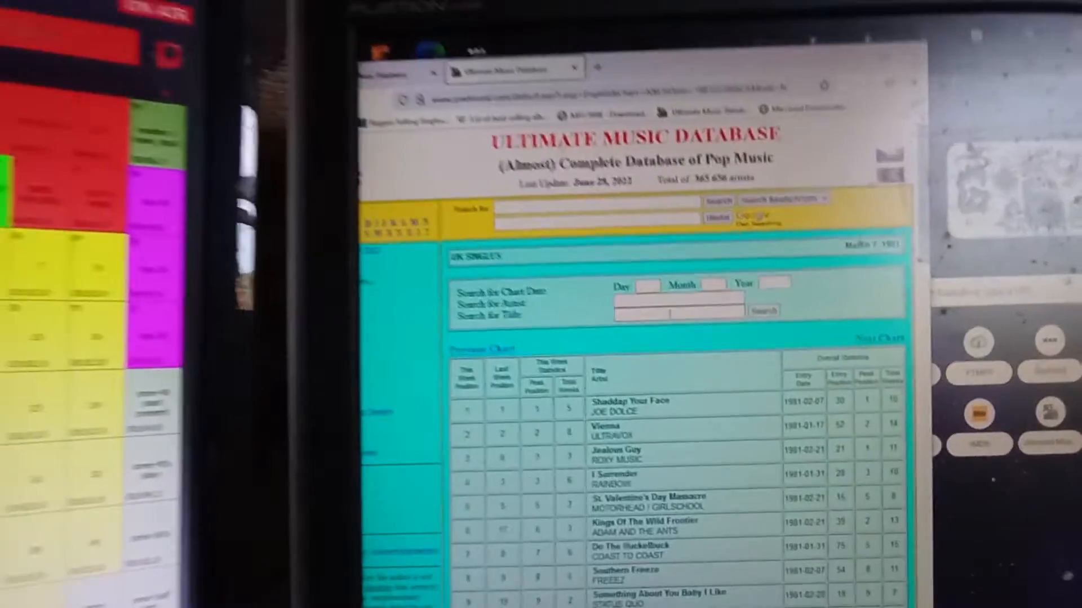
scroll(down, 3)
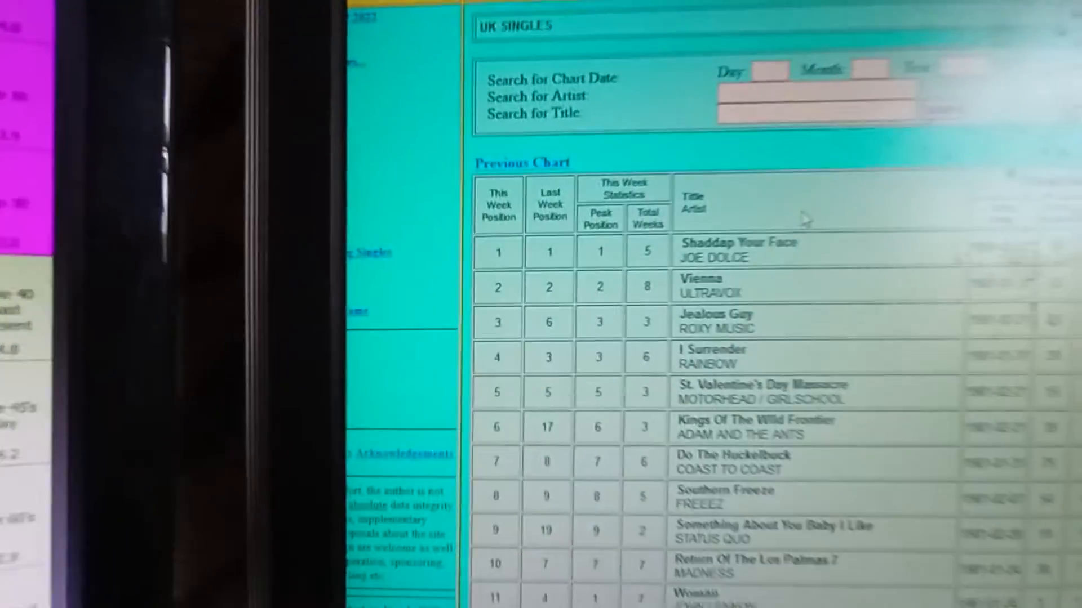